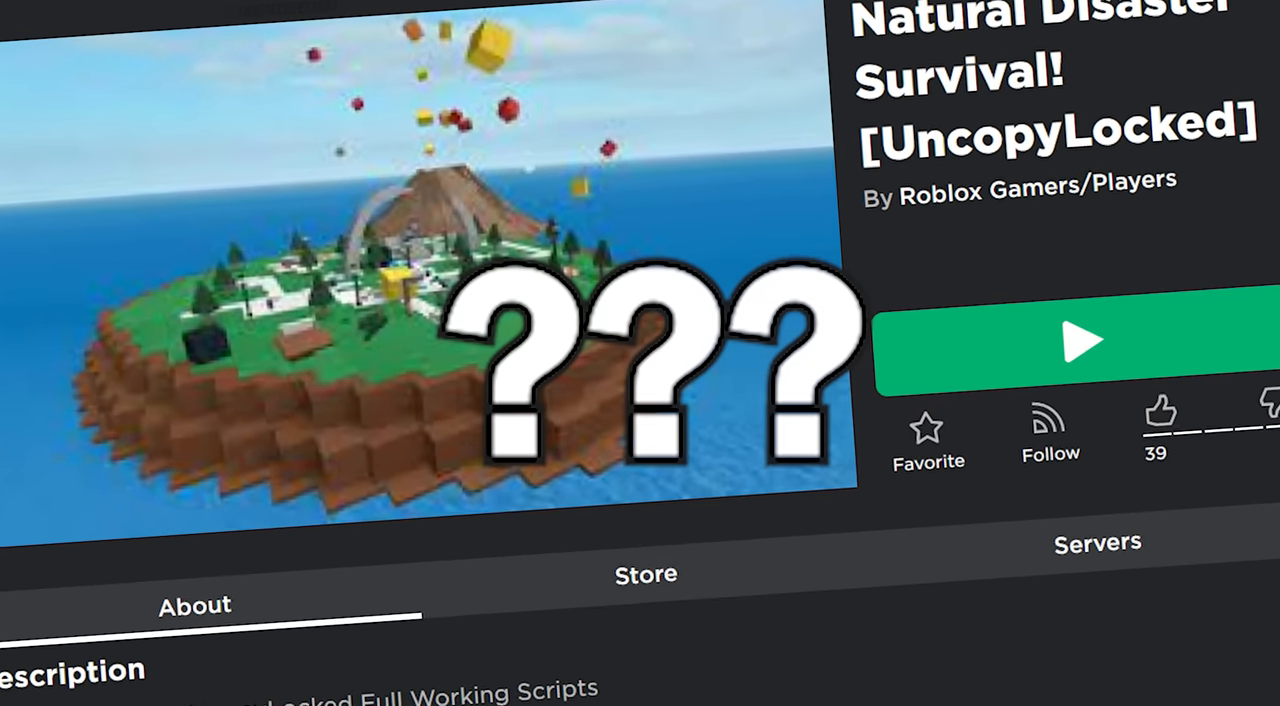
Reveal the Edit in Studio option from the Doors Uncopylocked page's three-dot menu.
{"action": "left_click", "coordinate": [1076, 340]}
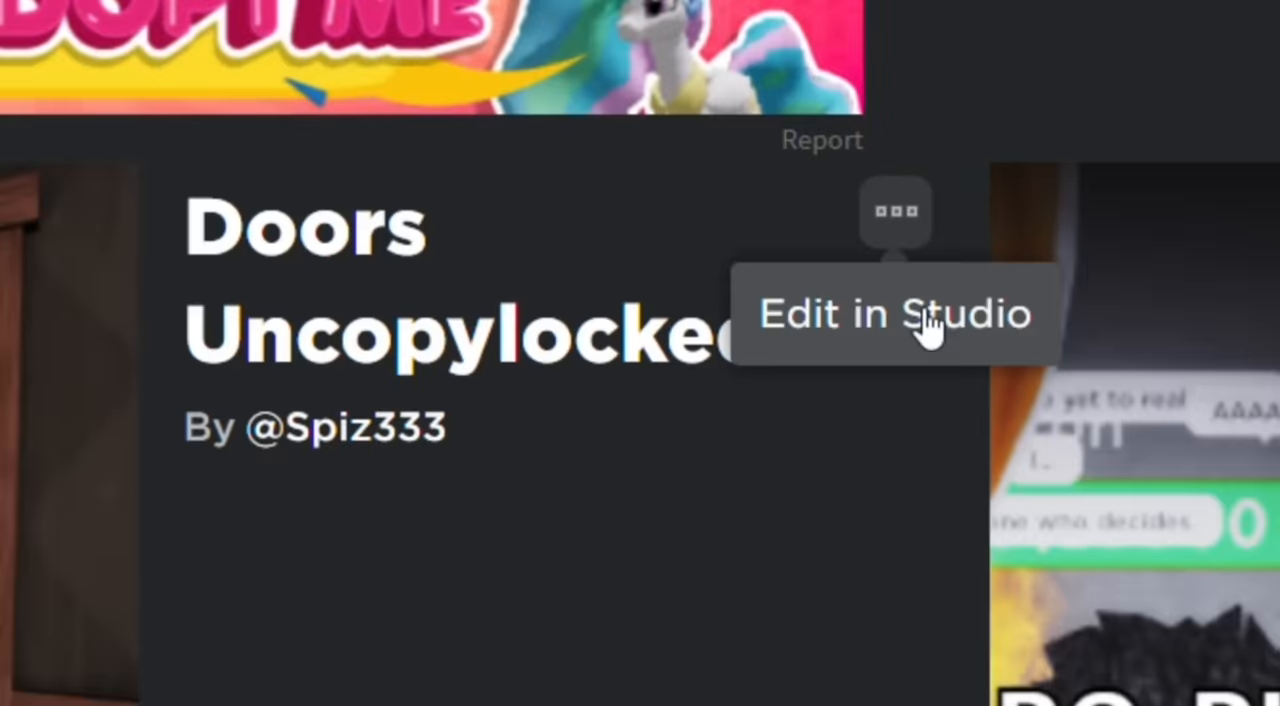
Edit Doors Uncopylocked in Studio, playtest it, then start a new empty Baseplate place.
{"action": "left_click", "coordinate": [894, 314]}
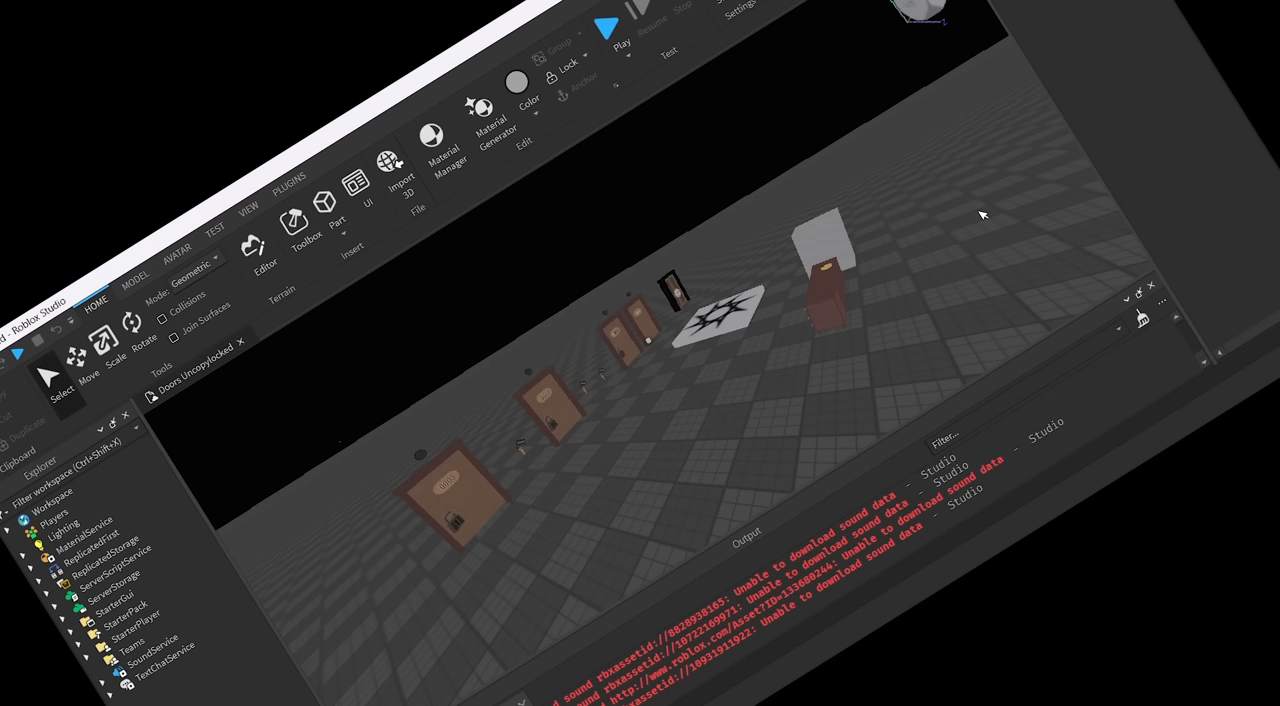
{"action": "left_click", "coordinate": [660, 112]}
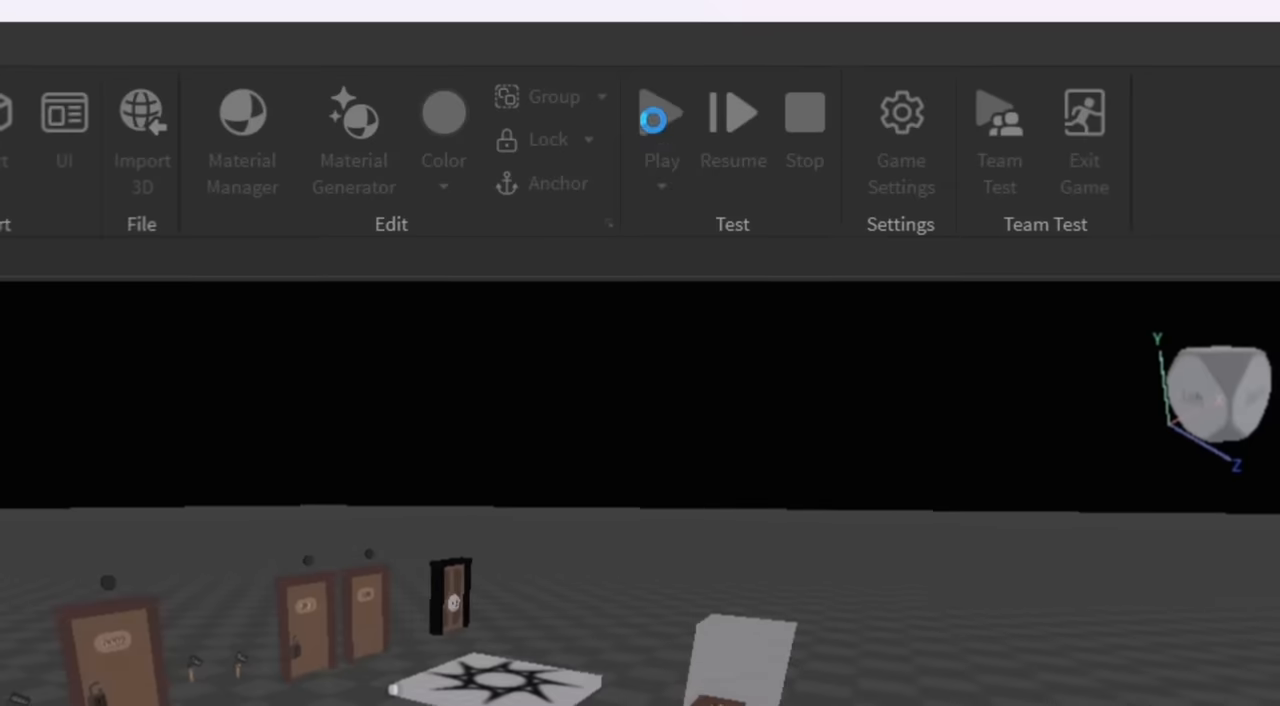
{"action": "left_click", "coordinate": [662, 112]}
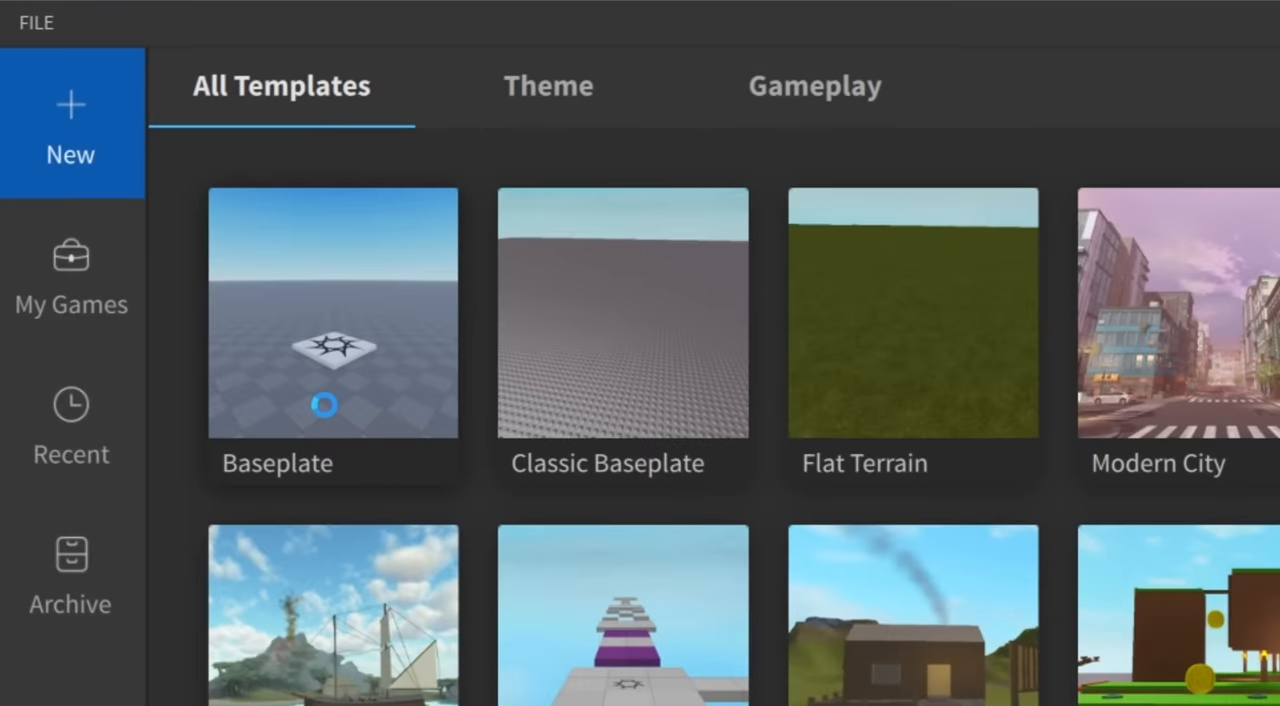
{"action": "left_click", "coordinate": [332, 312]}
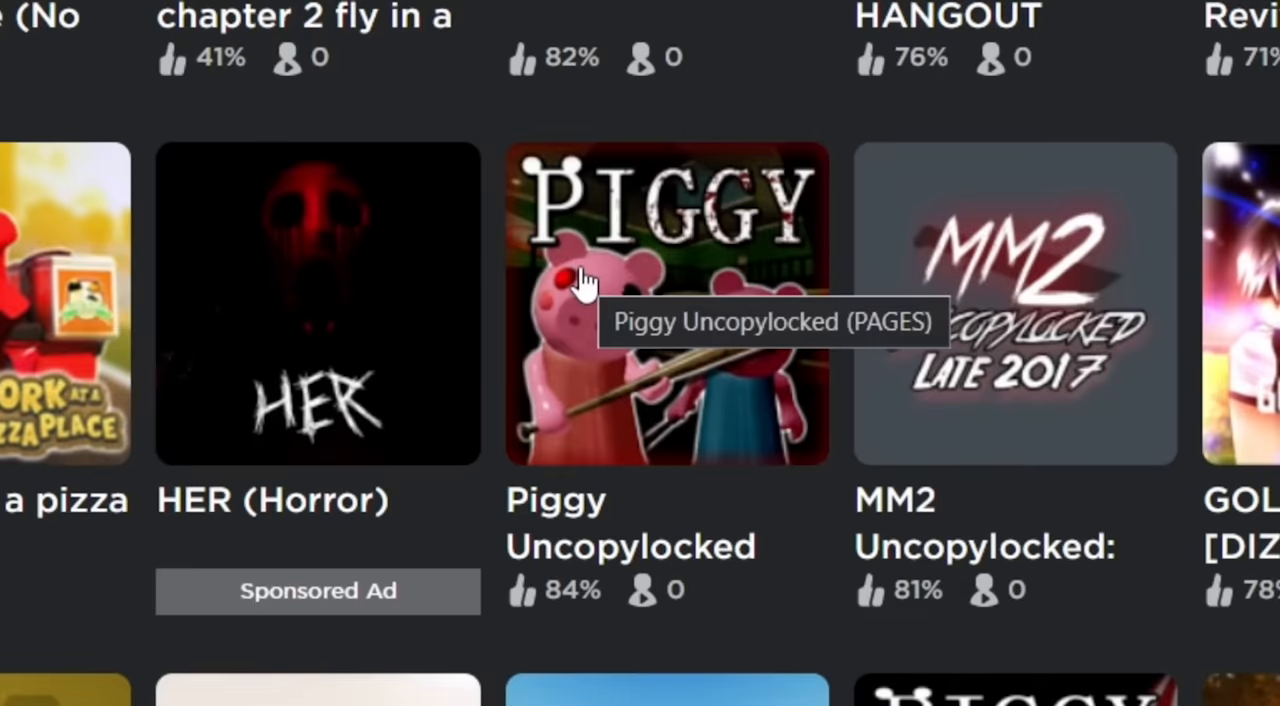
Select Piggy Uncopylocked and the Work at a pizza place copy from the results.
{"action": "left_click", "coordinate": [666, 304]}
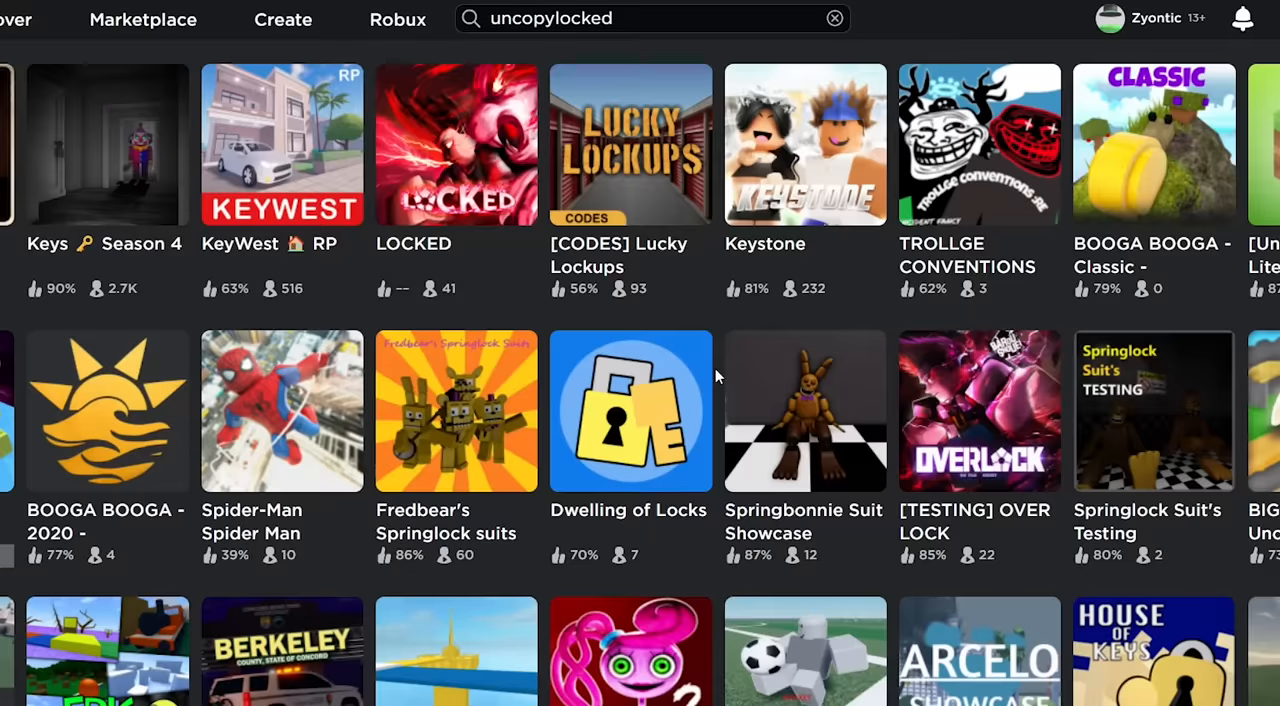
{"action": "scroll", "scroll_direction": "down", "scroll_amount": 3}
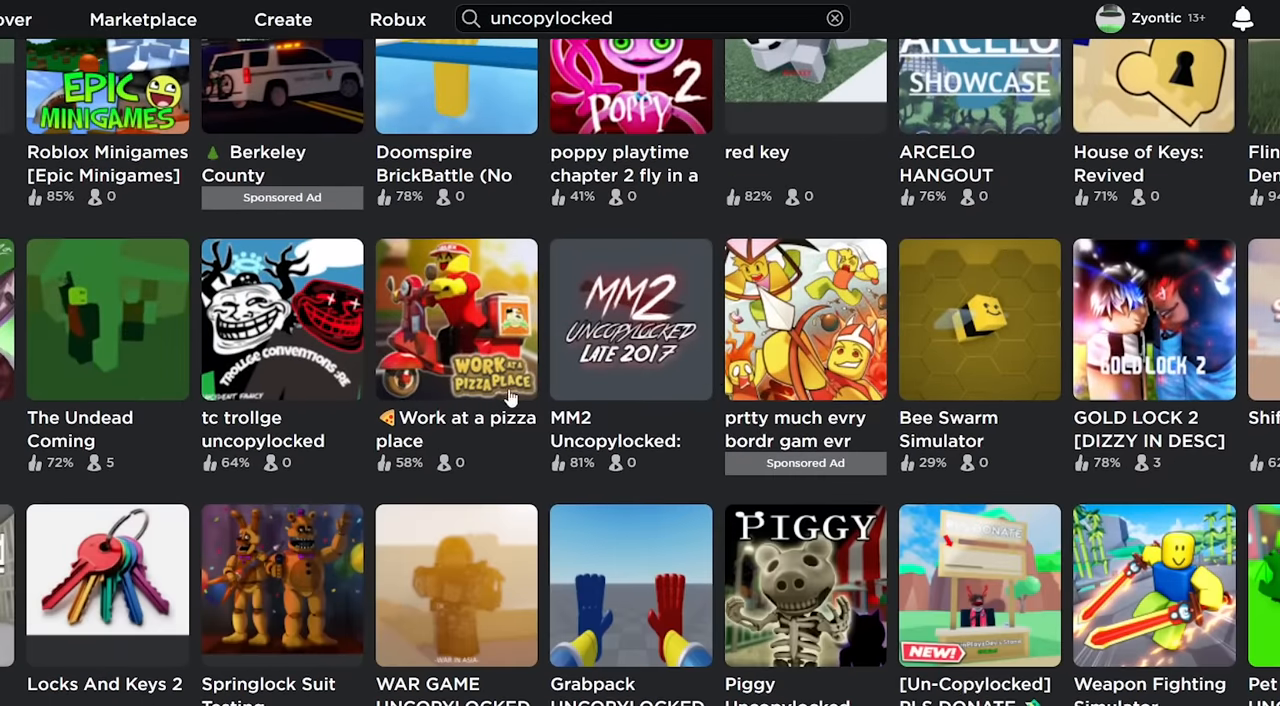
{"action": "left_click", "coordinate": [456, 318]}
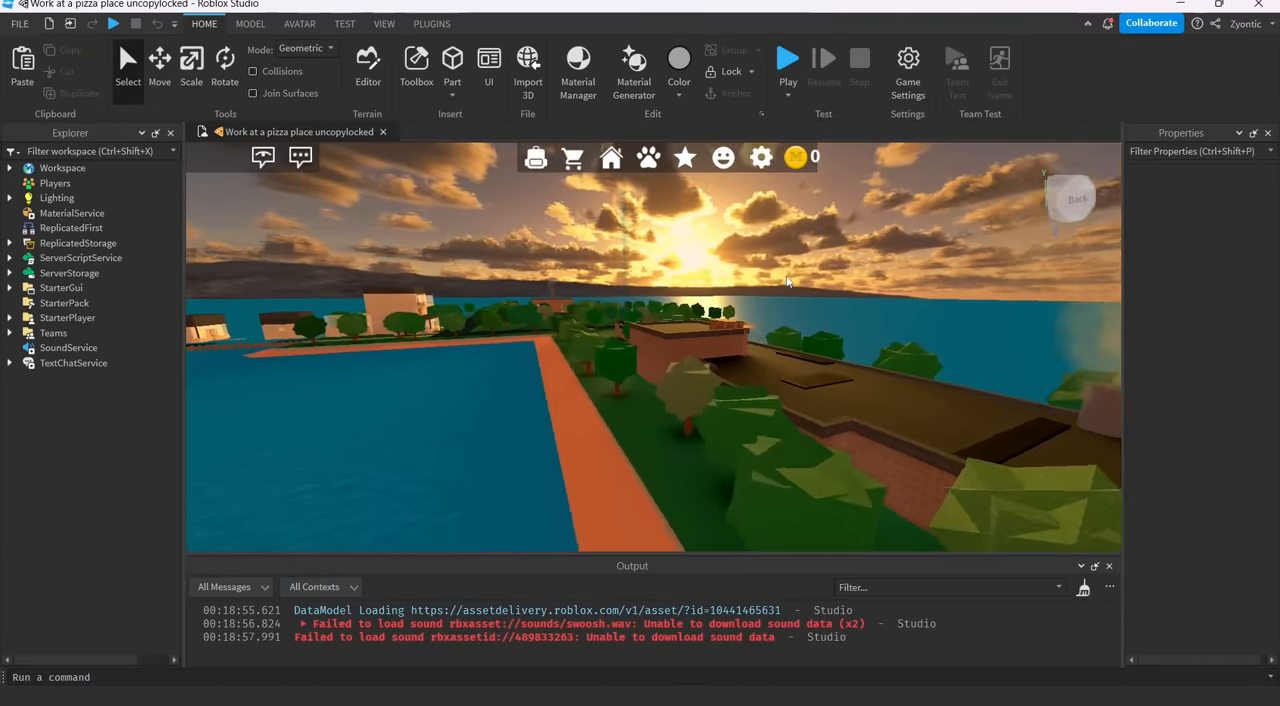
Playtest Stolen Games Game.rbxl with the pizza-place map and Piggy enemies running.
{"action": "left_click", "coordinate": [788, 58]}
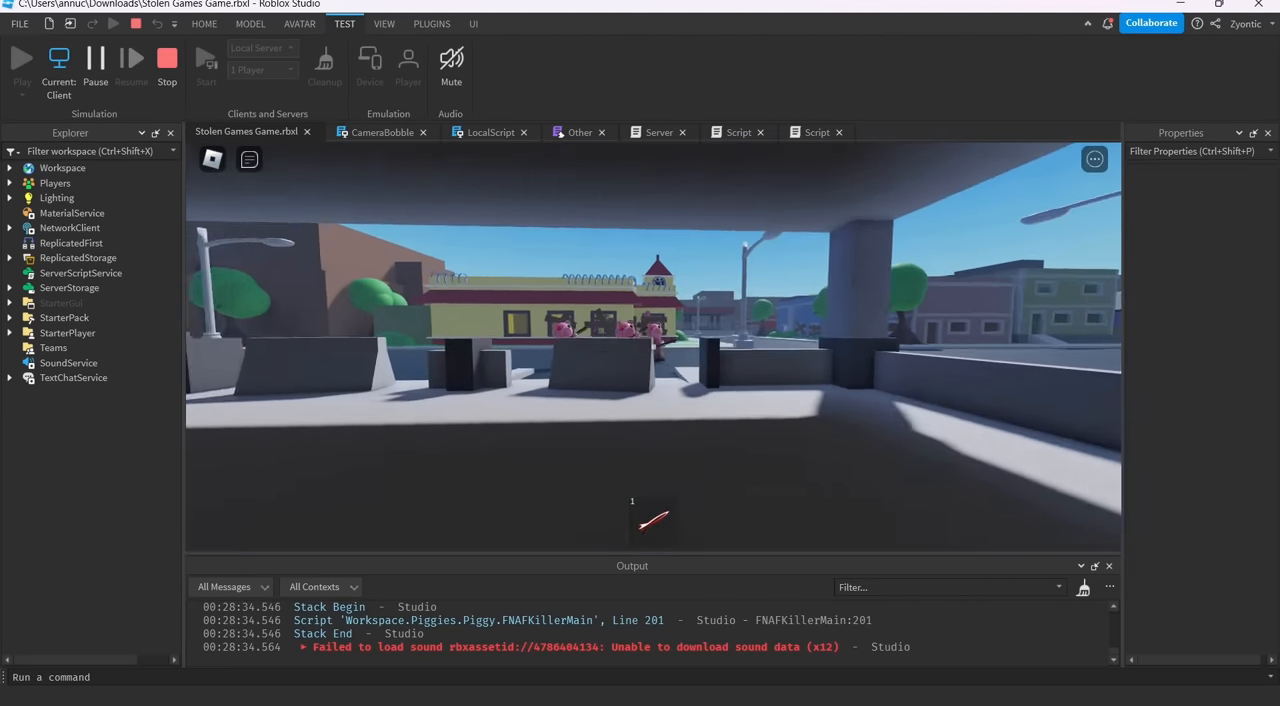
Stop the playtest and select StarterGui to add player interface screens.
{"action": "left_click", "coordinate": [60, 288]}
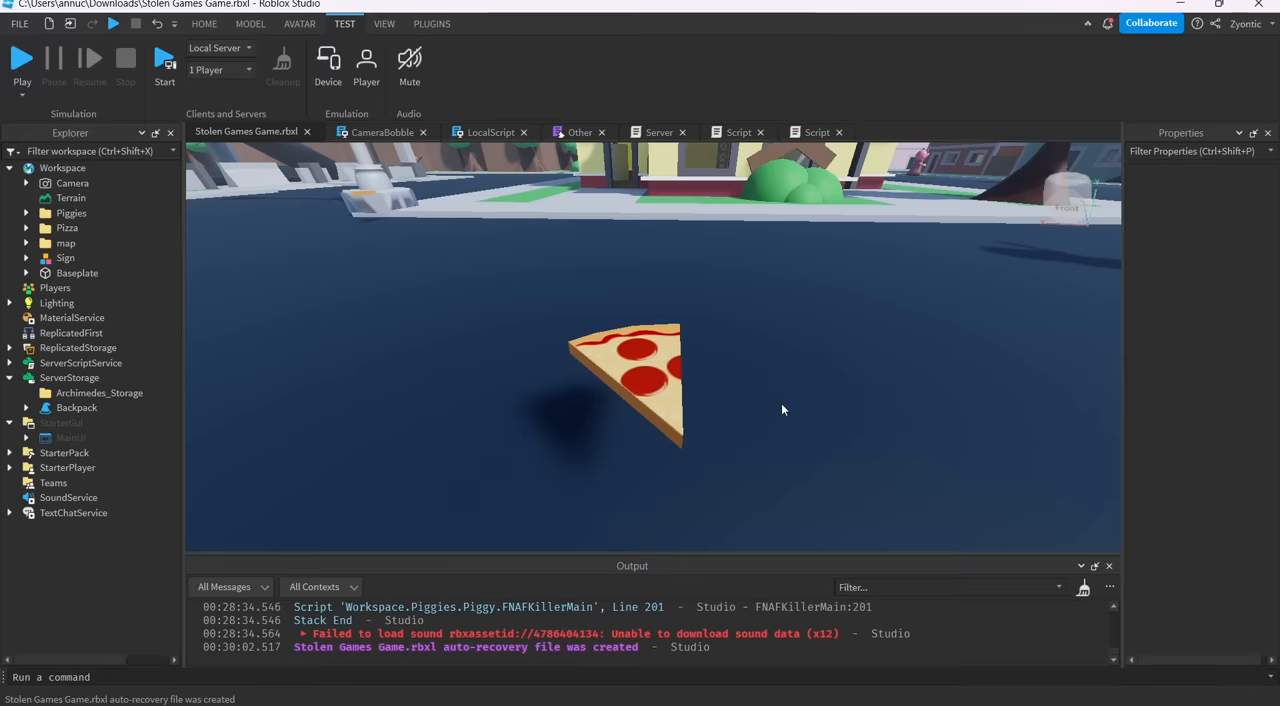
{"action": "left_click", "coordinate": [472, 24]}
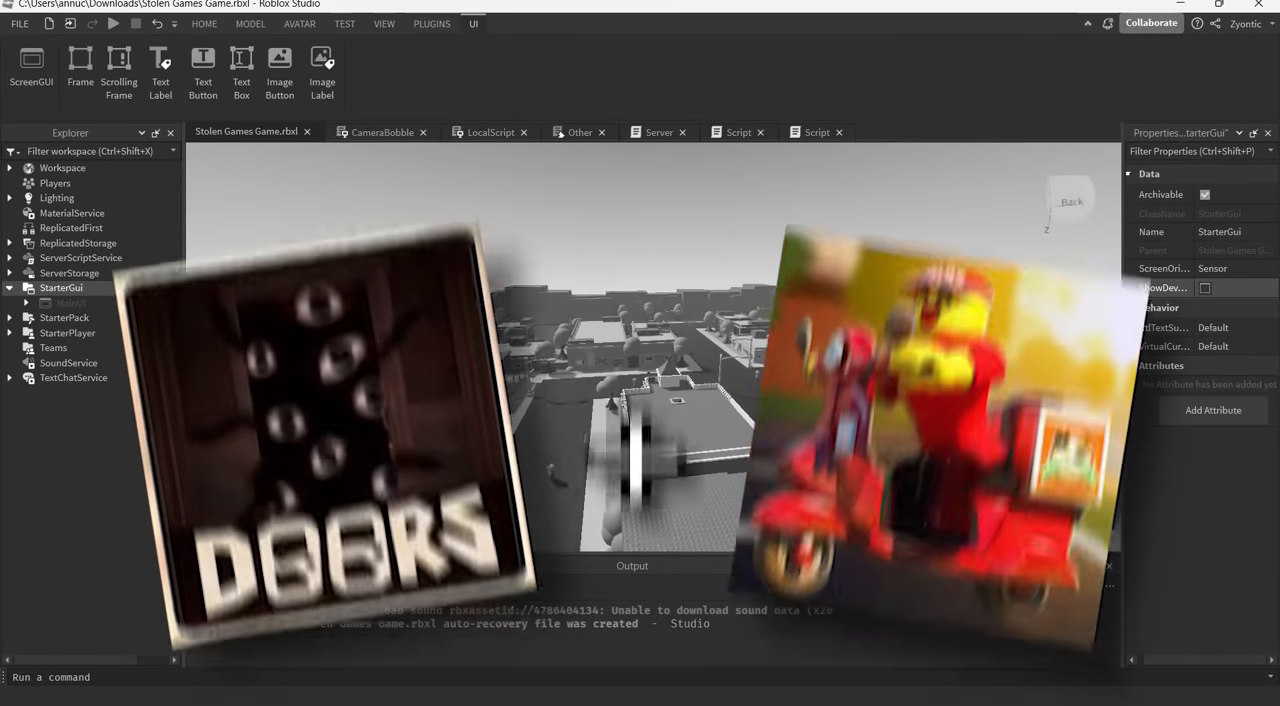